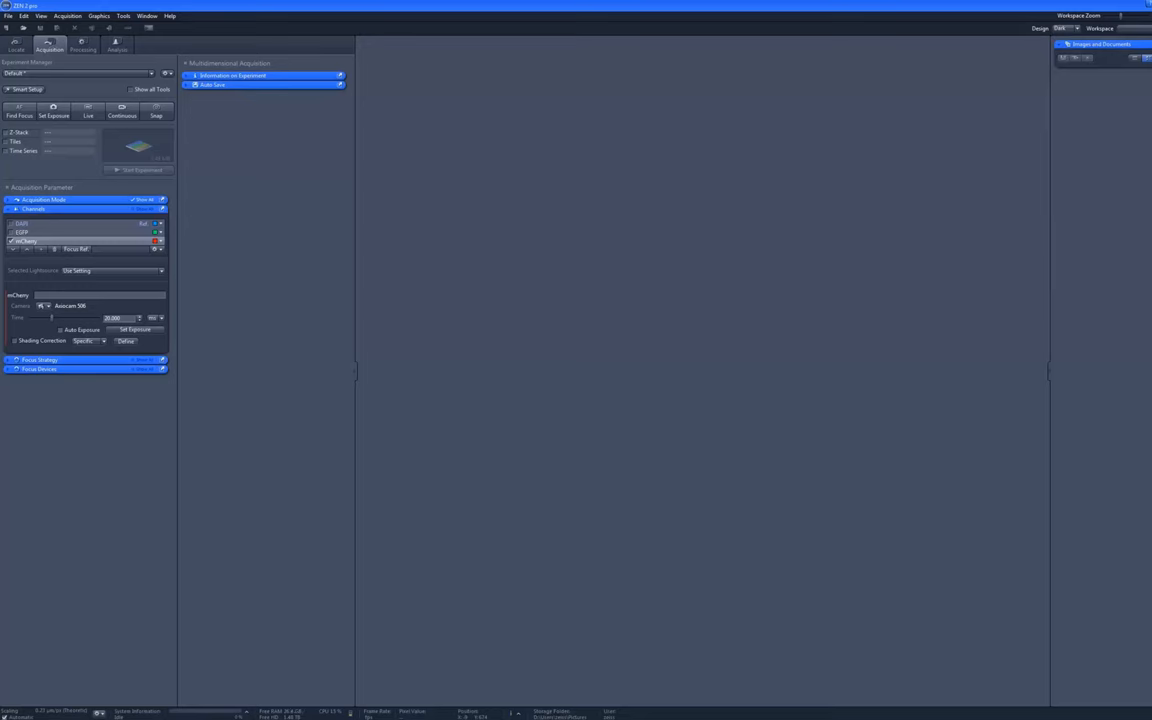
# Enable Z-stack acquisition and define the stack range by first and last positions
pyautogui.click(78, 72)
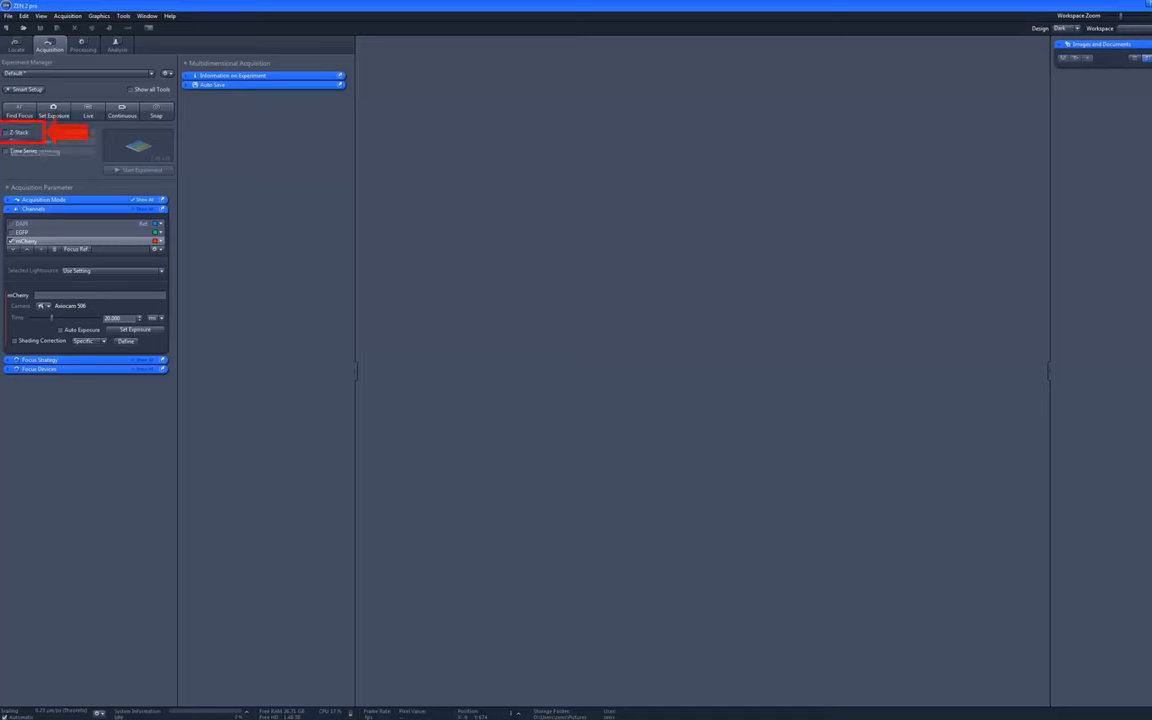
pyautogui.click(8, 132)
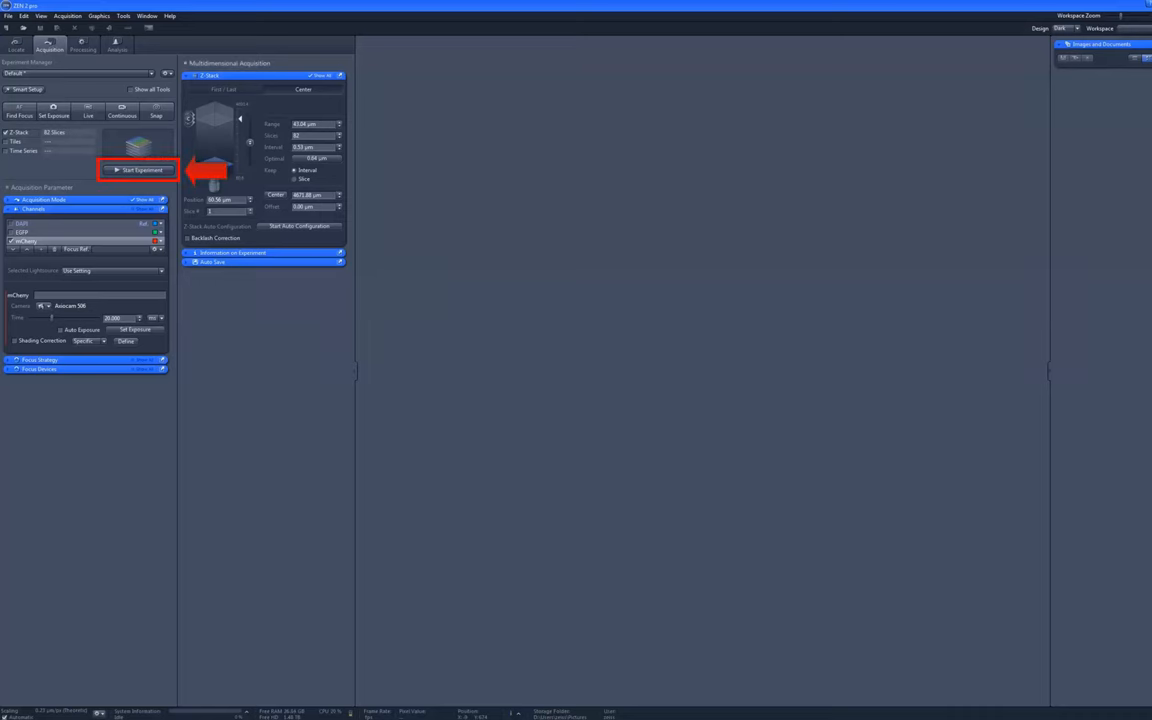
pyautogui.click(144, 168)
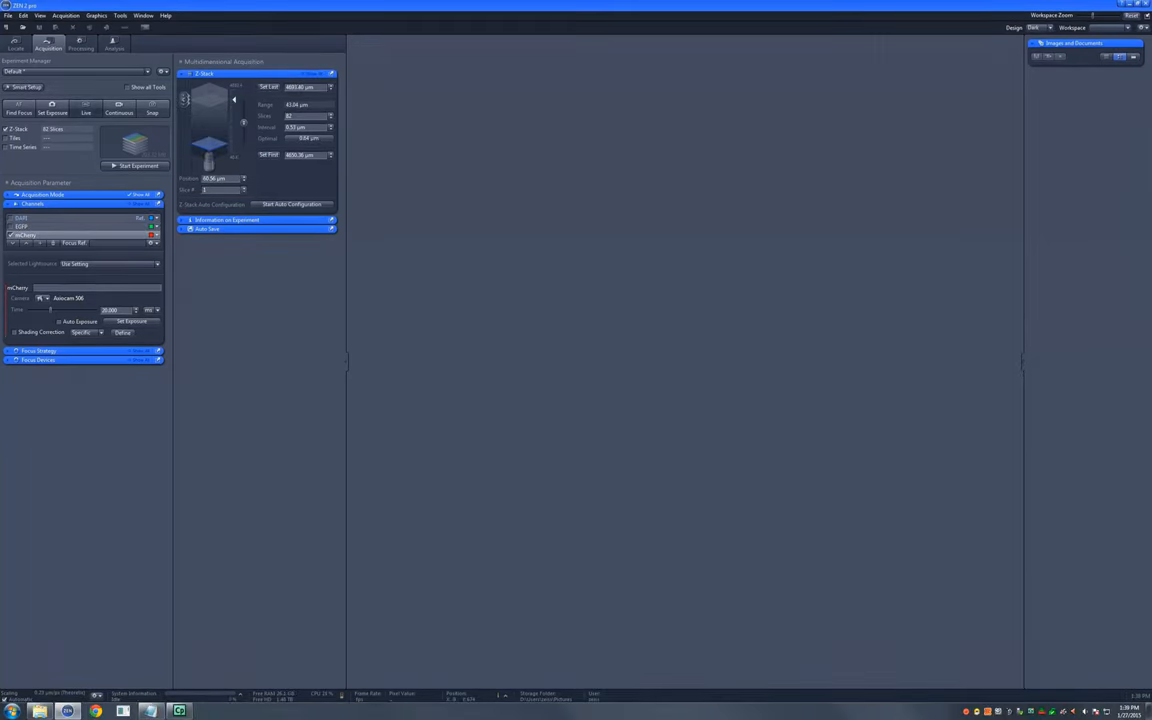
# Start a live camera view of the specimen for setting the Z range
pyautogui.click(84, 108)
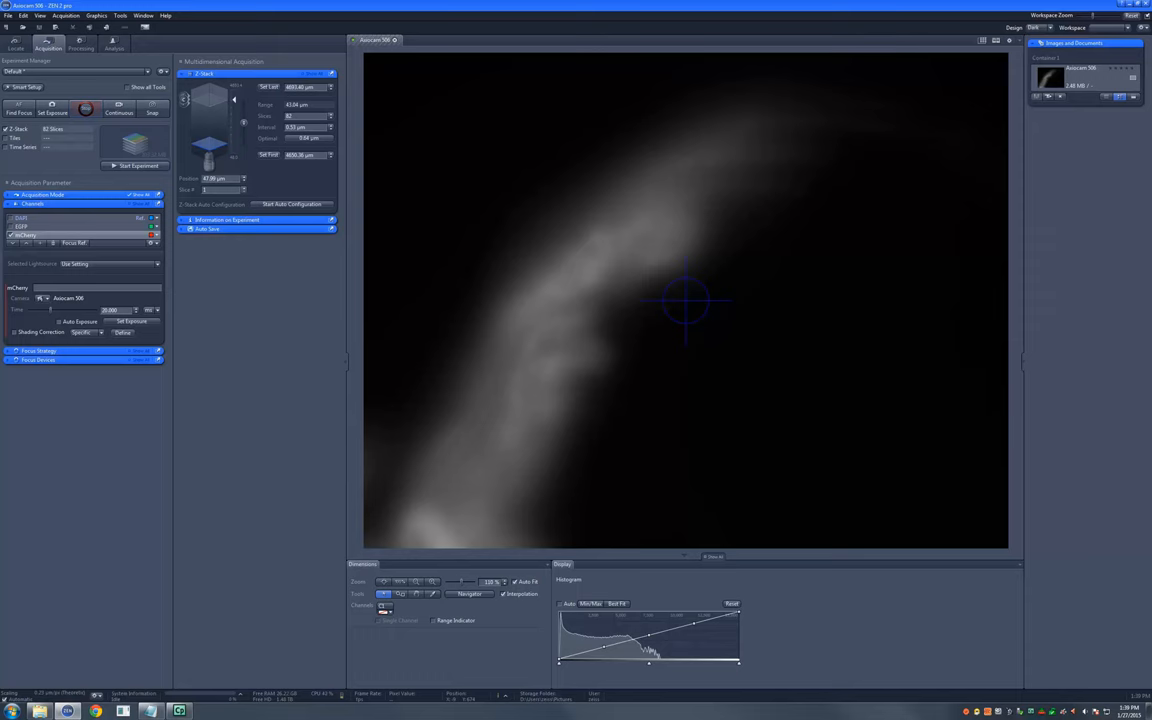
pyautogui.click(268, 154)
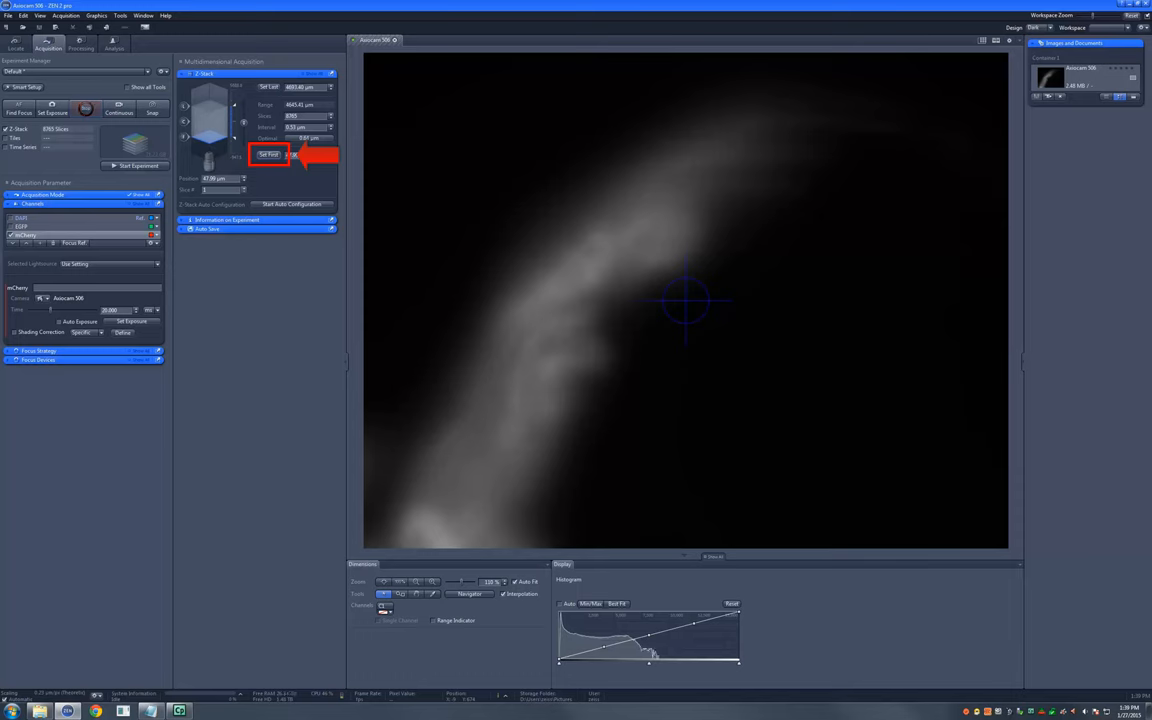
pyautogui.click(268, 154)
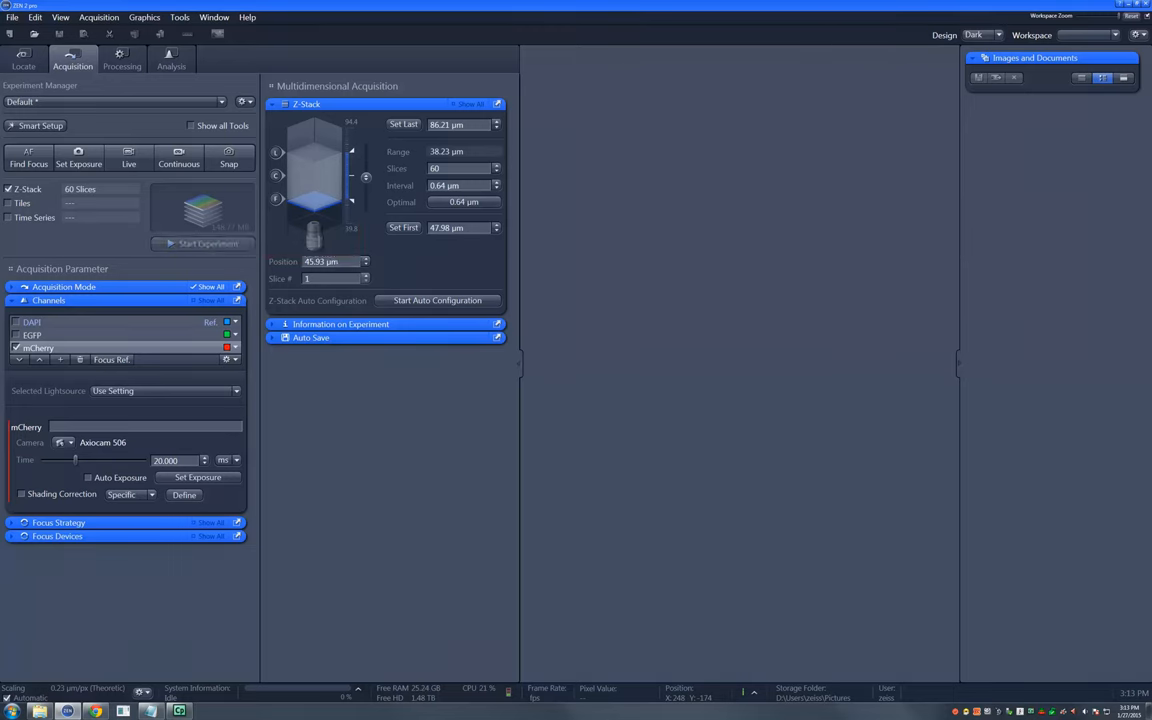
# Start the experiment to acquire the multichannel Z-stack slices
pyautogui.click(202, 244)
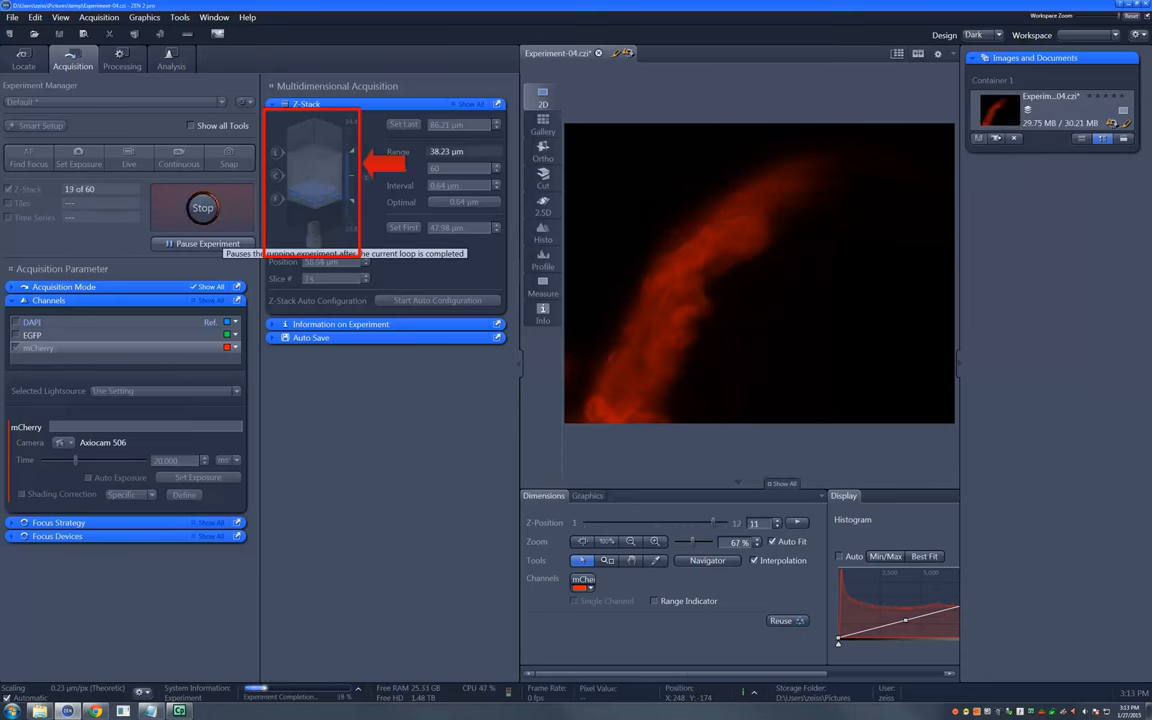